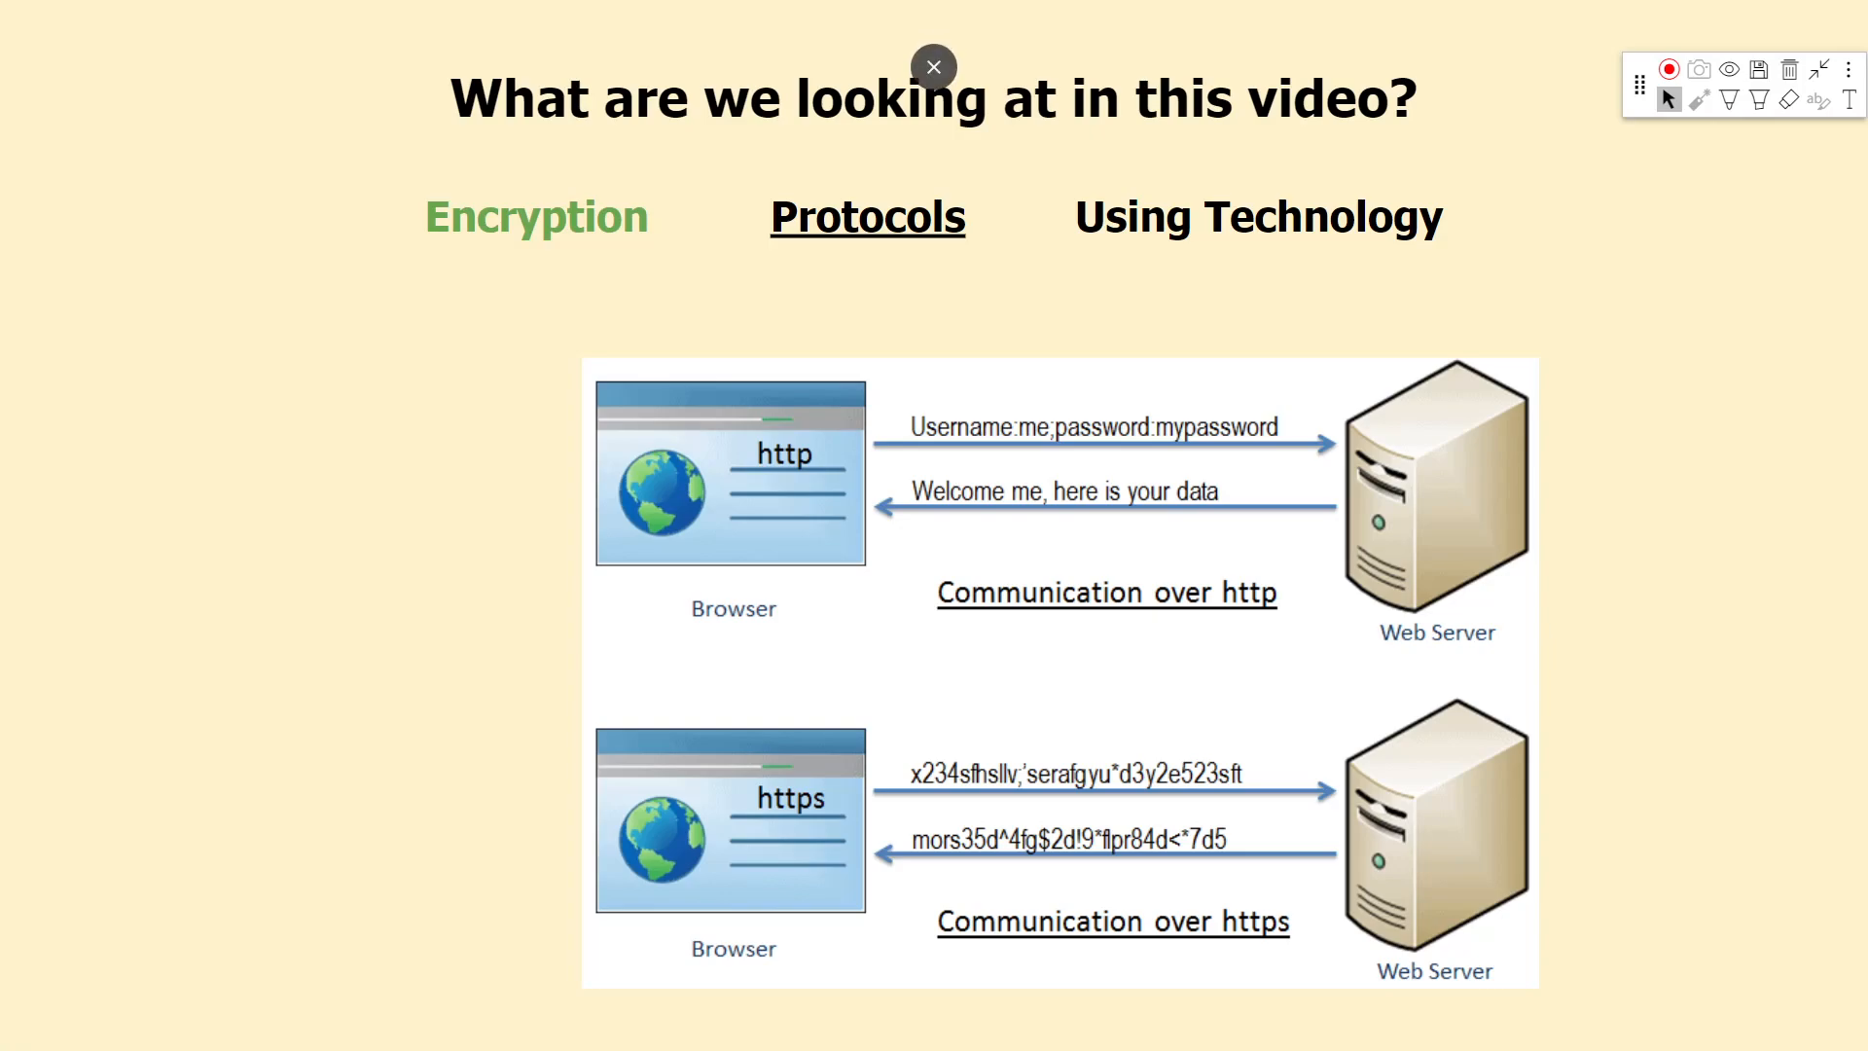
- Select the highlighter tool so its colour palette appears over the HTTP vs HTTPS slide
click(1759, 99)
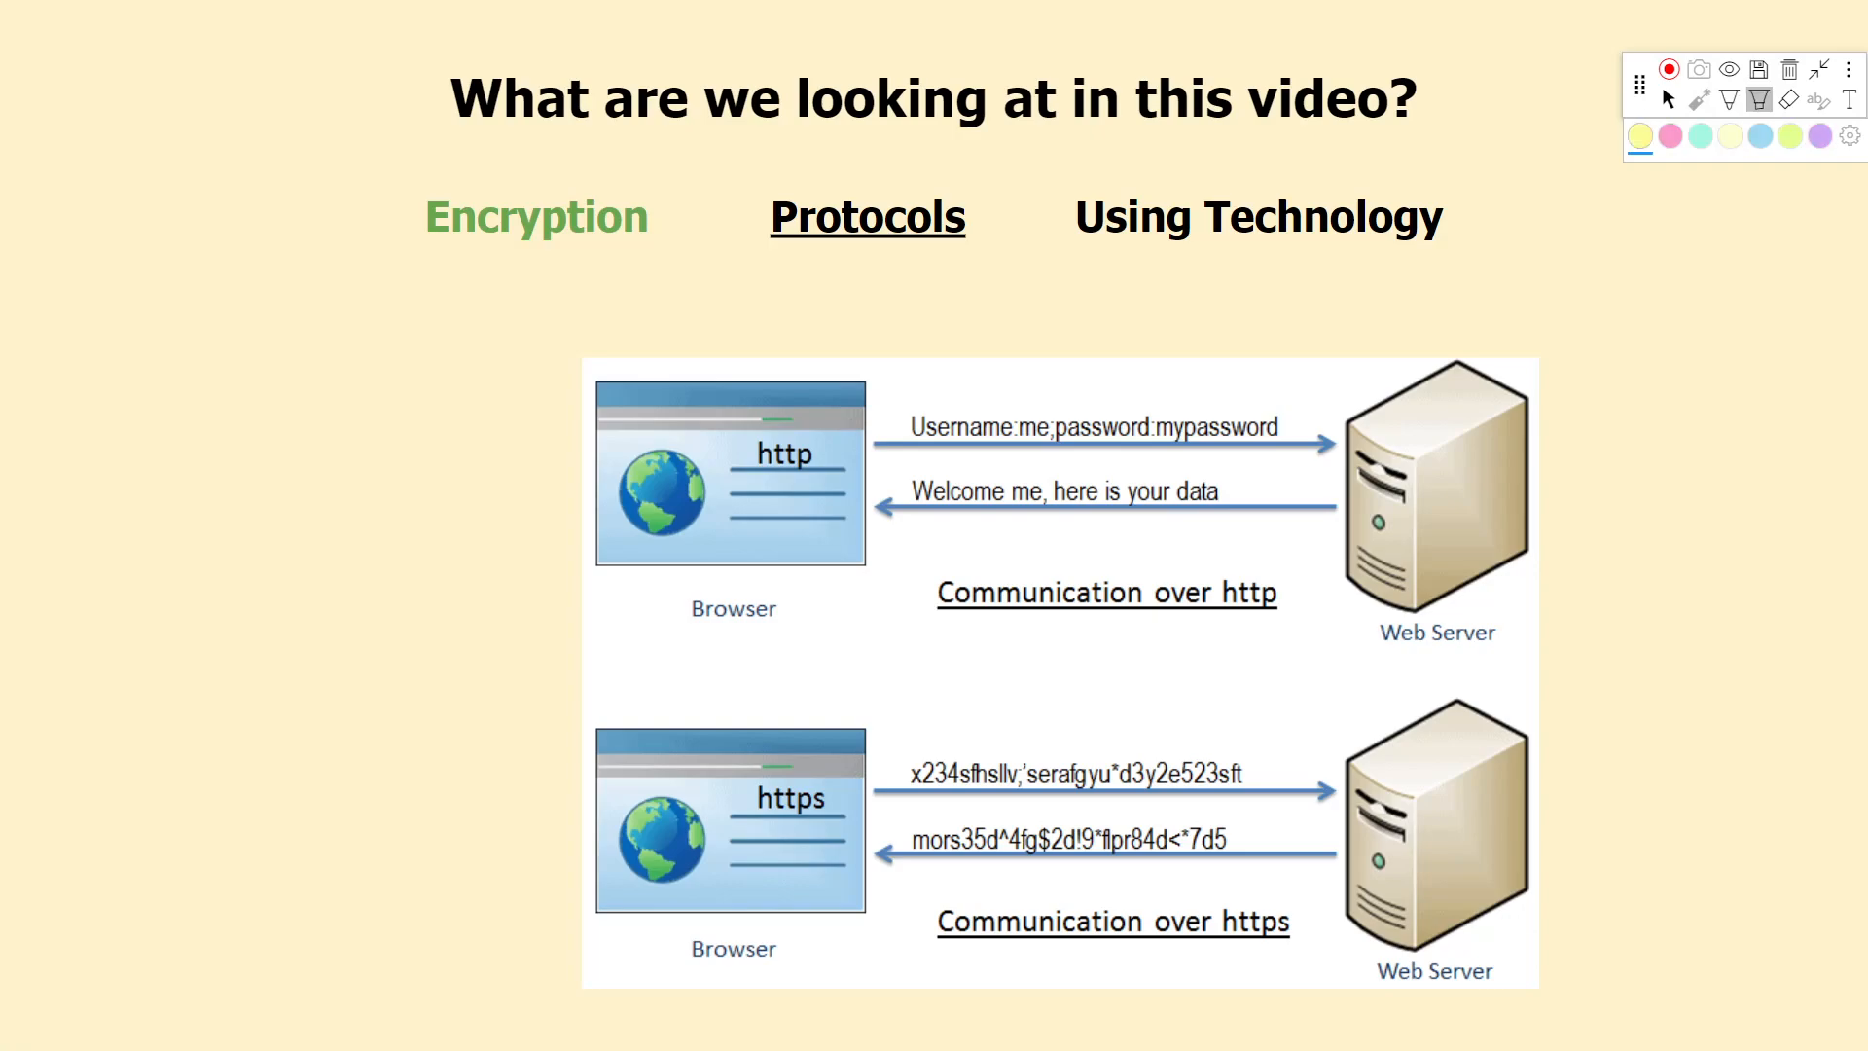